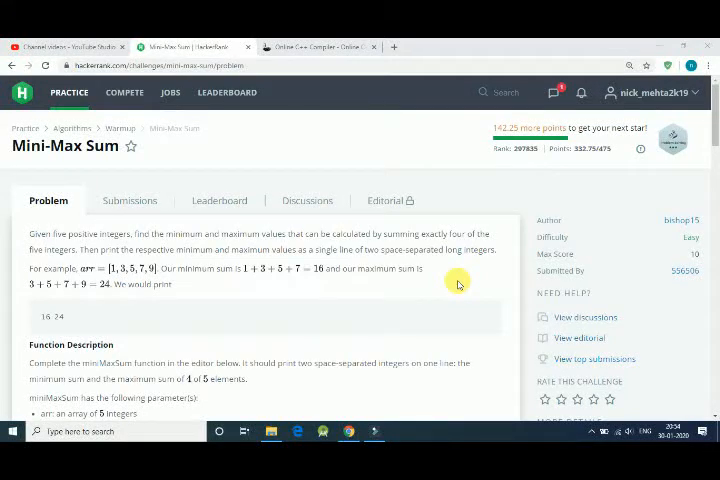
pyautogui.moveTo(144, 174)
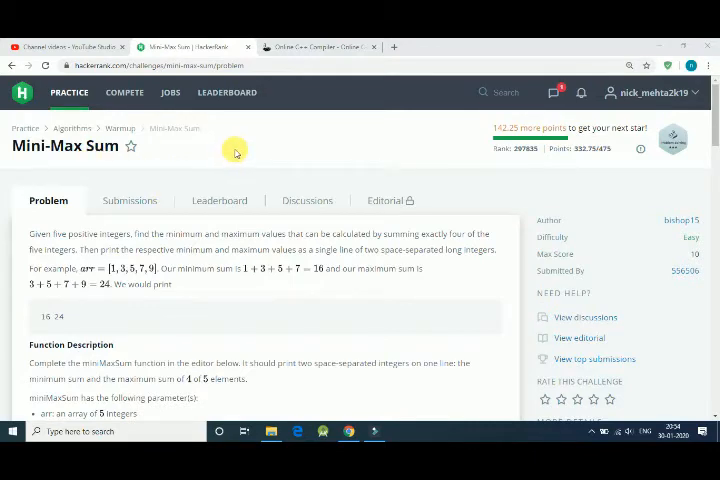
pyautogui.moveTo(300, 224)
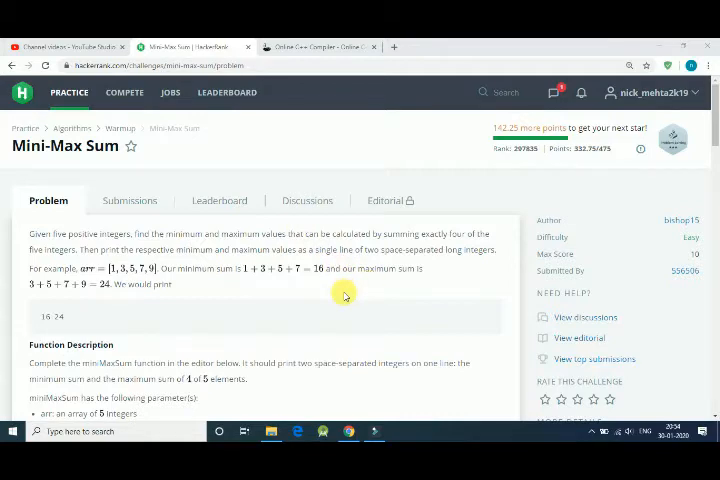
# - Scroll through the Mini-Max Sum description, input/output format and sample explanation
pyautogui.scroll(-3)
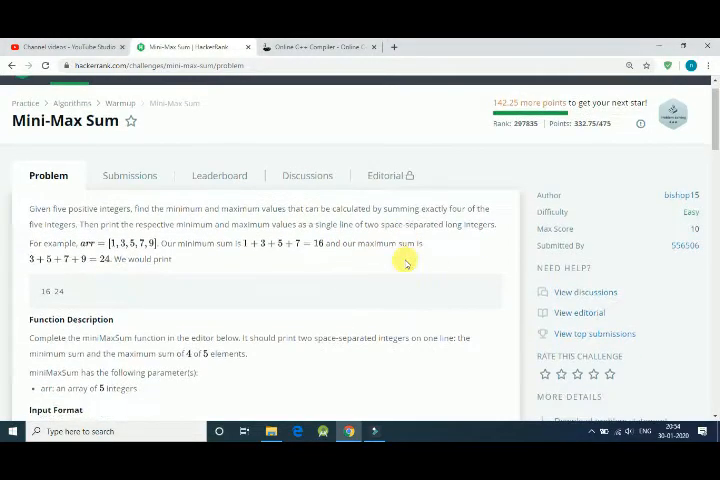
pyautogui.scroll(-3)
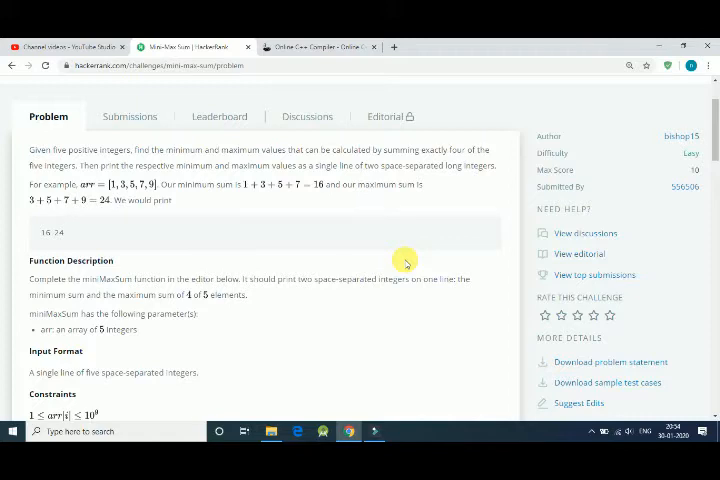
pyautogui.scroll(-3)
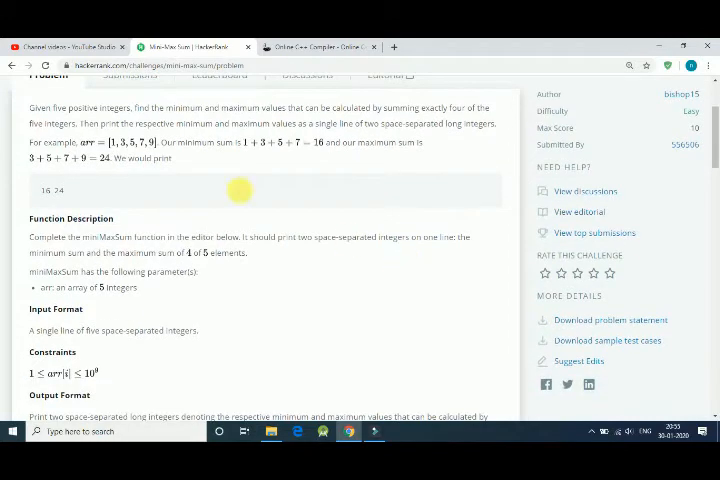
pyautogui.moveTo(50, 192)
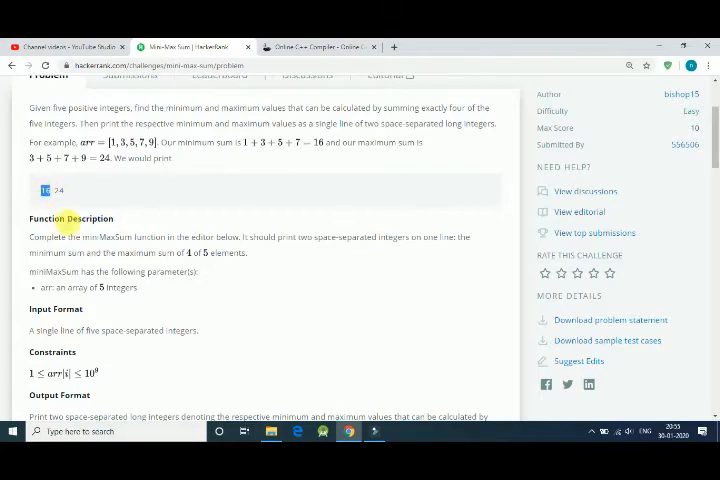
pyautogui.scroll(-3)
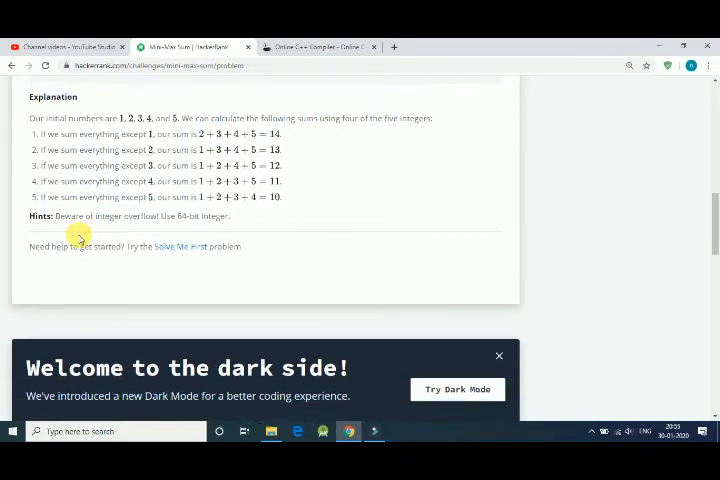
pyautogui.click(318, 46)
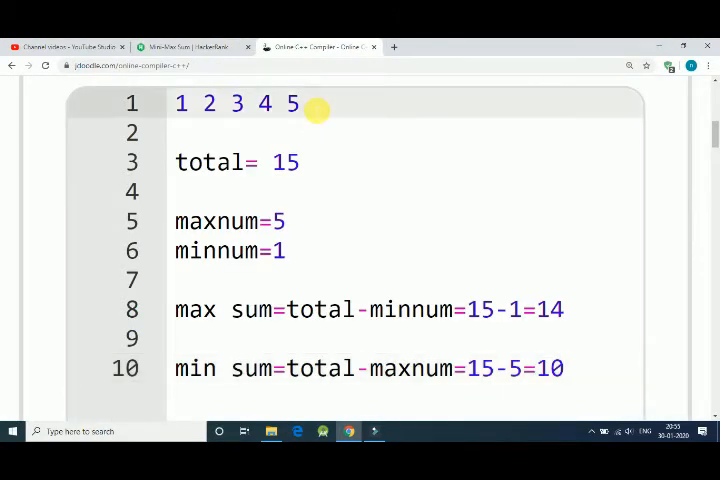
pyautogui.moveTo(312, 136)
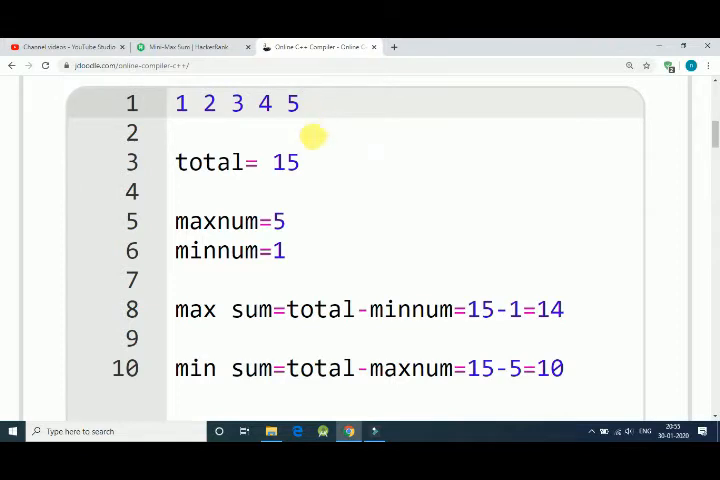
pyautogui.doubleClick(284, 162)
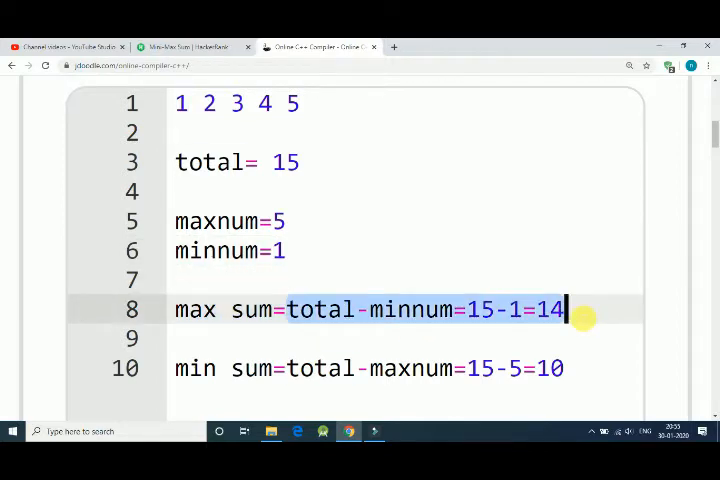
pyautogui.moveTo(232, 384)
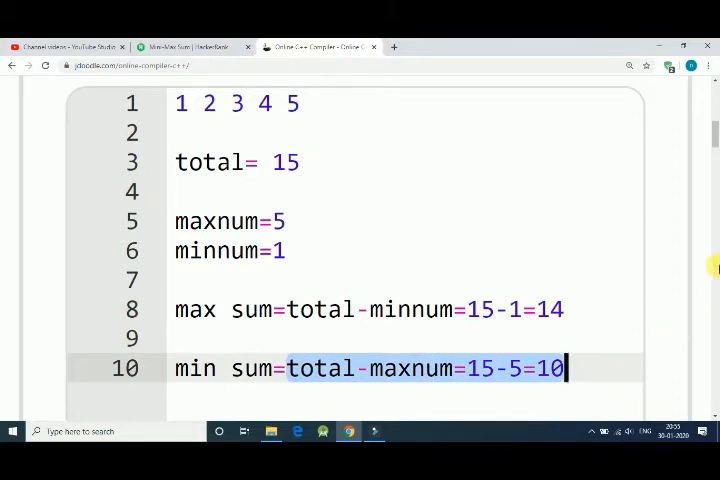
# - Return to the Mini-Max Sum problem and scroll down to the C++14 code editor
pyautogui.click(184, 46)
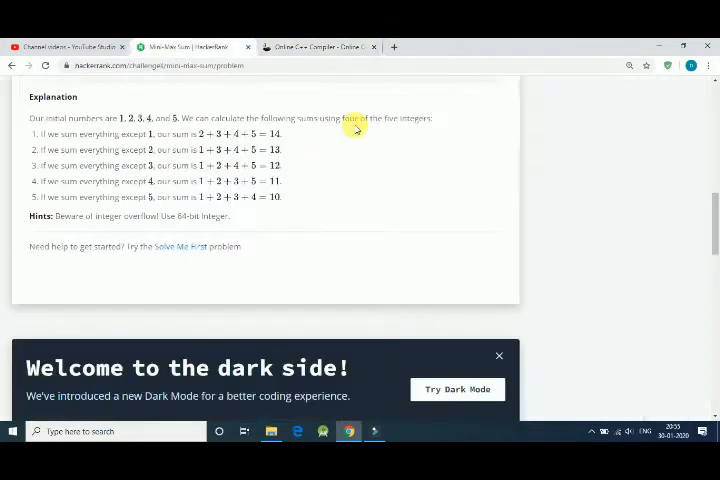
pyautogui.scroll(-3)
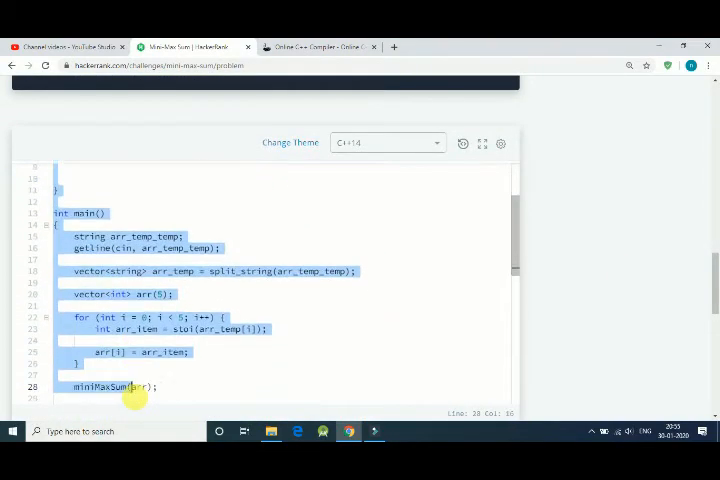
pyautogui.scroll(-3)
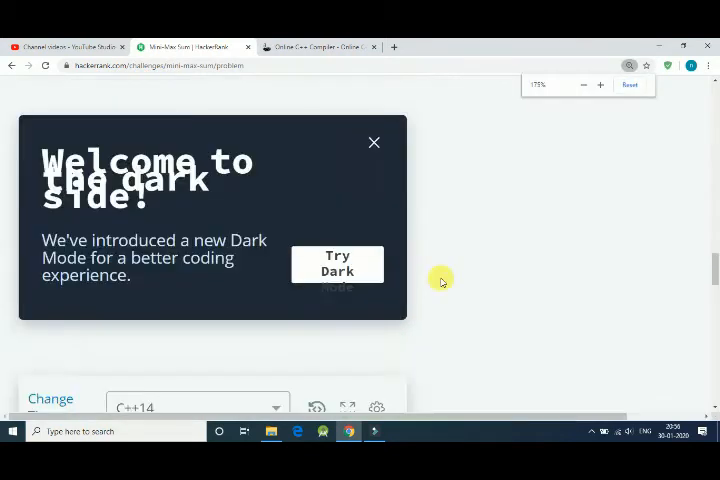
# - Write int main(){ with a declaration of int arr[5]
pyautogui.click(374, 142)
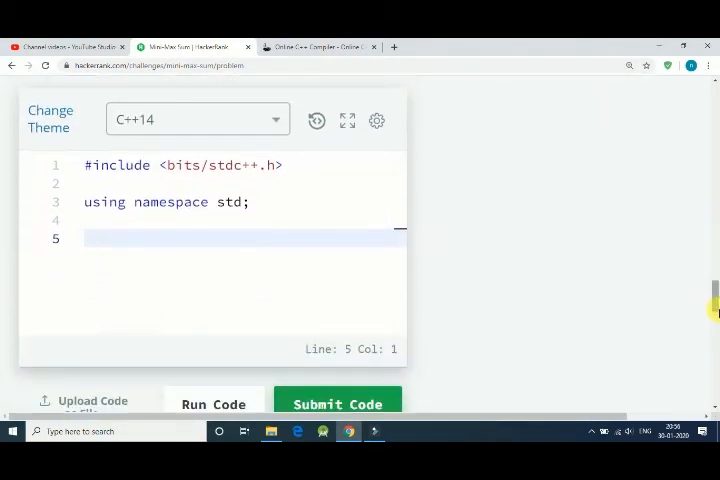
pyautogui.write('int')
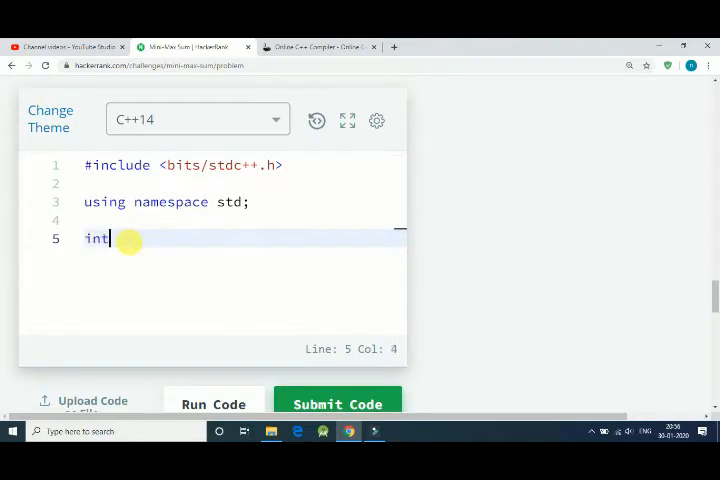
pyautogui.write('mi')
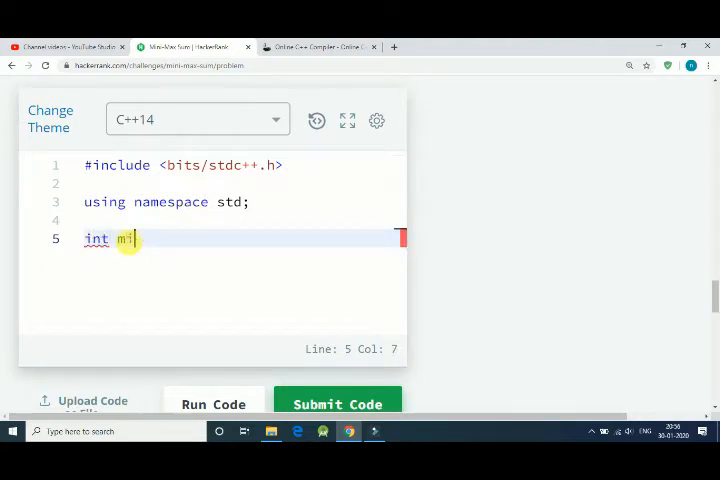
pyautogui.write('ain()')
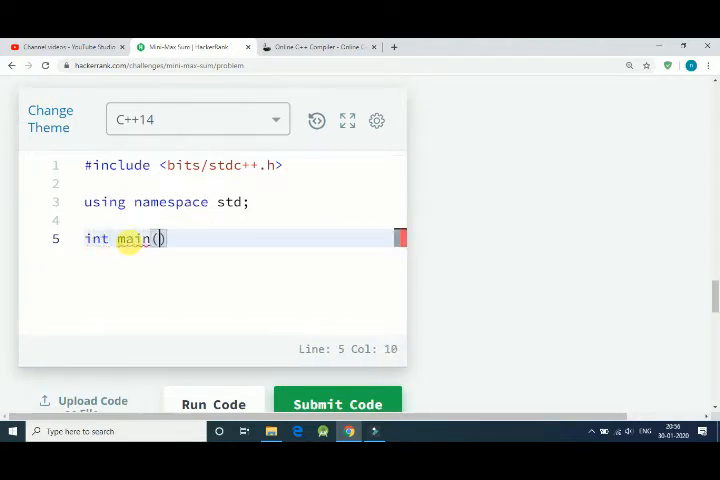
pyautogui.write('){')
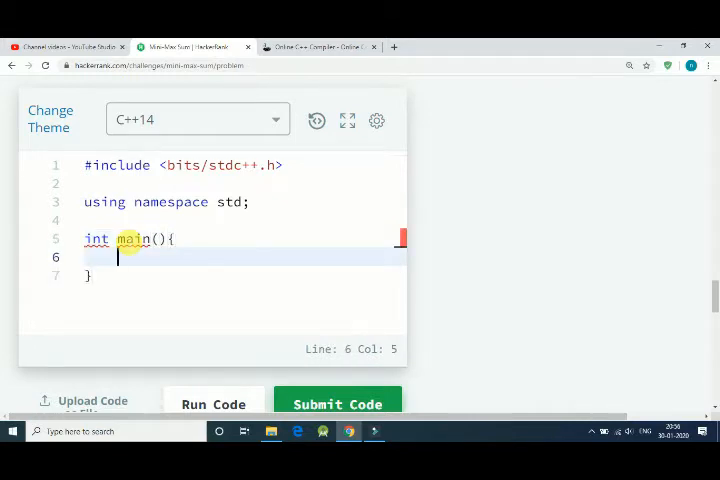
pyautogui.write('int arr')
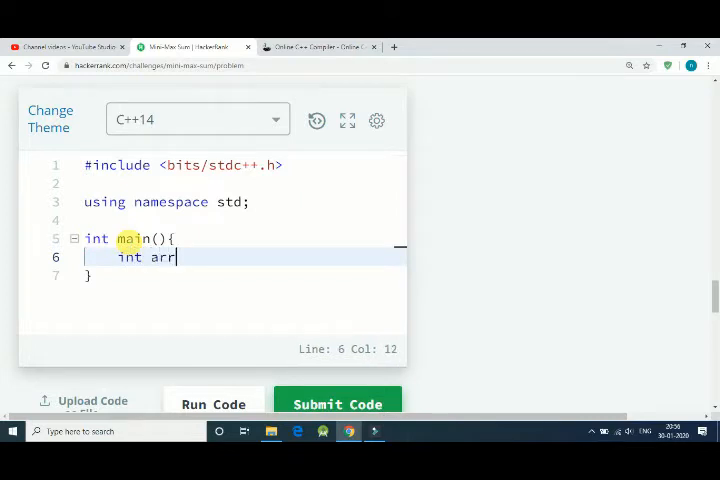
pyautogui.write('[5];')
pyautogui.write('for(int ')
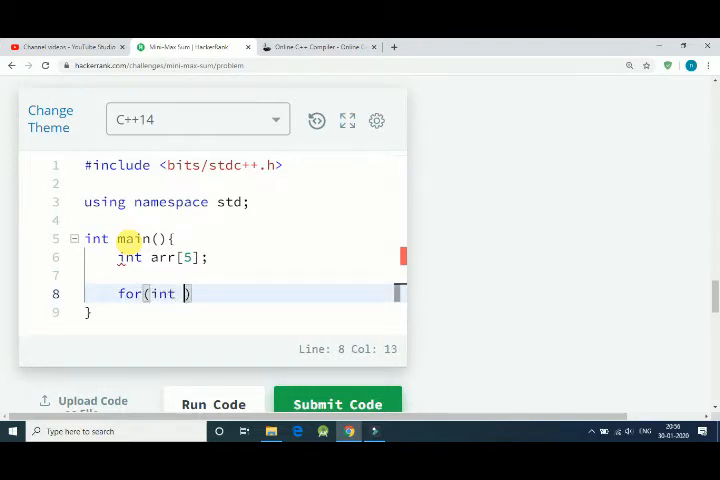
# - Add a for loop over i=0 to 4 reading each value with cin>>arr[i]
pyautogui.write('i=')
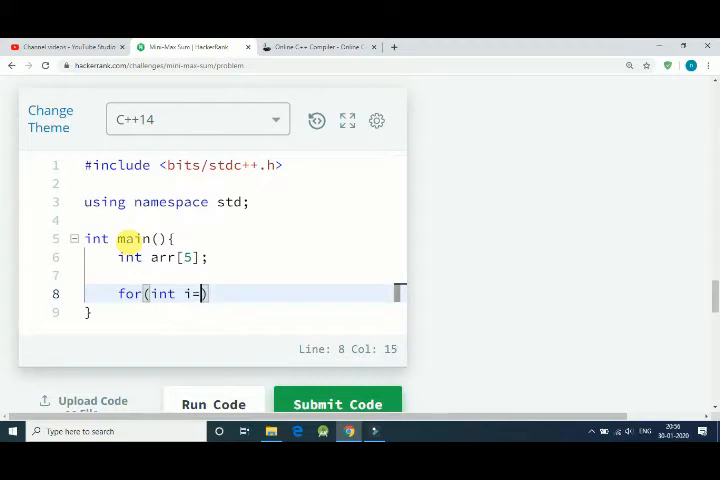
pyautogui.write('0;i<')
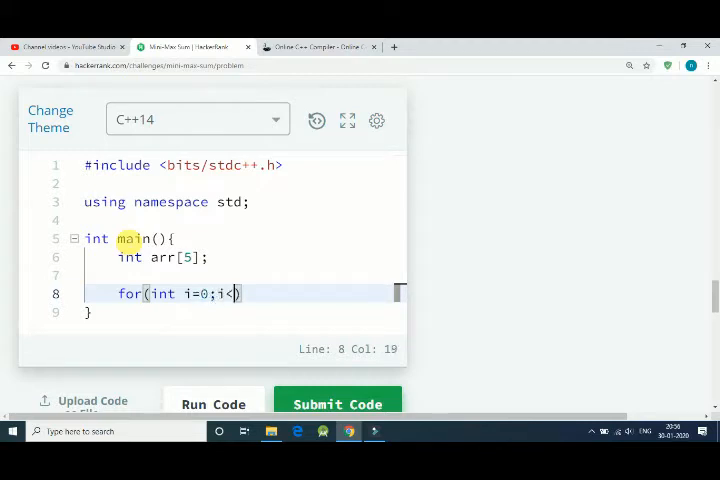
pyautogui.write('5;i++')
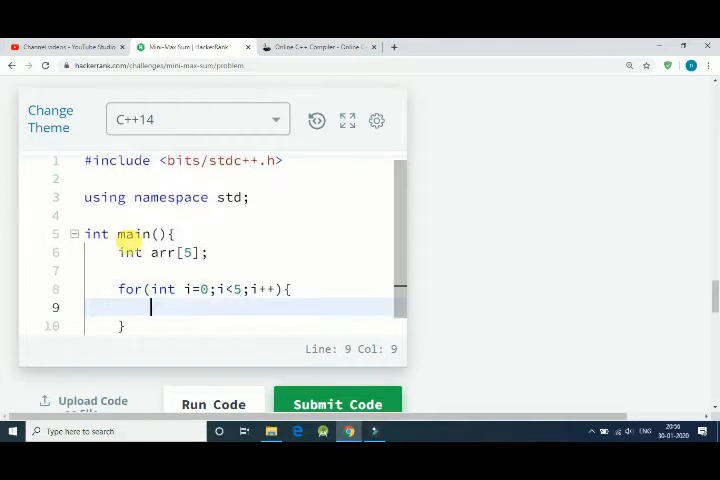
pyautogui.write('cin>>')
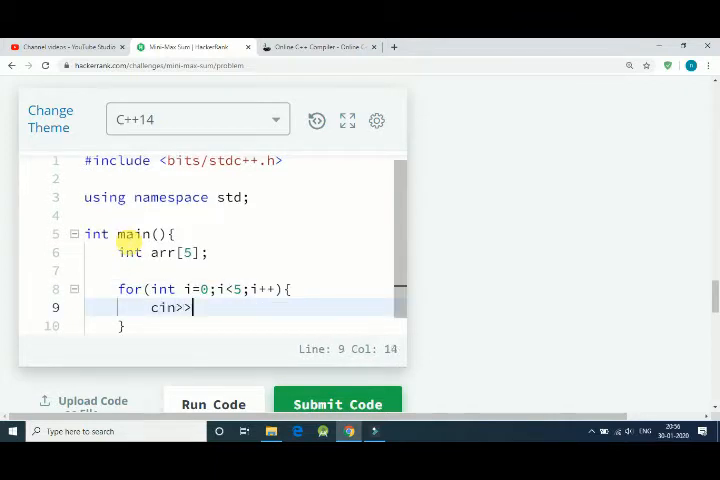
pyautogui.write('arr[i];')
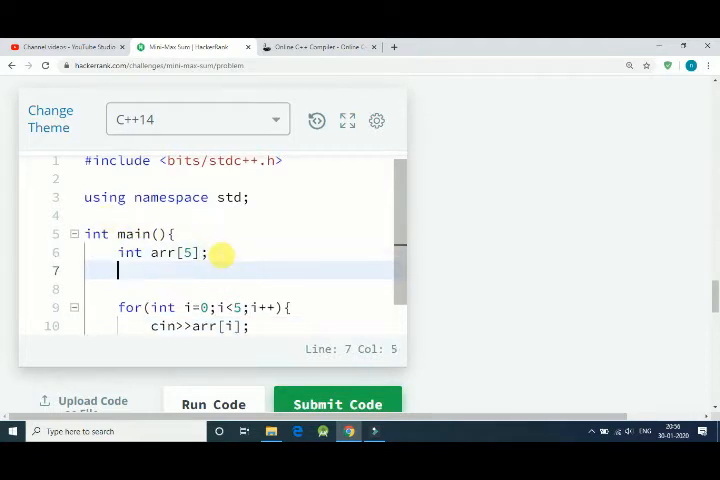
# - Declare long long int total=0 before the loop
pyautogui.write('lon')
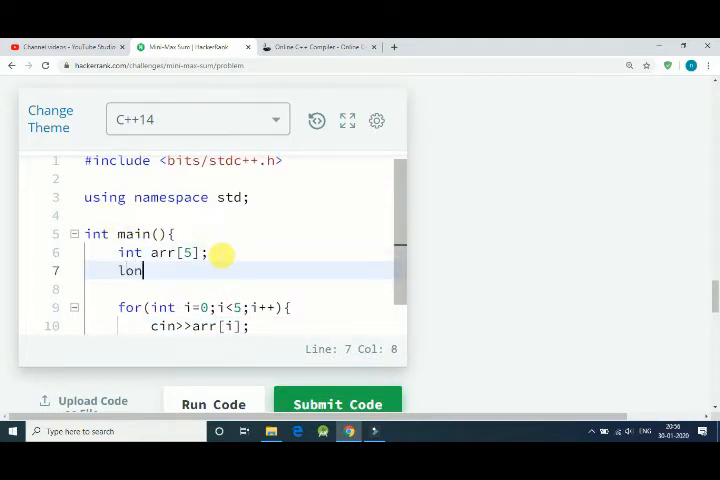
pyautogui.write('gl')
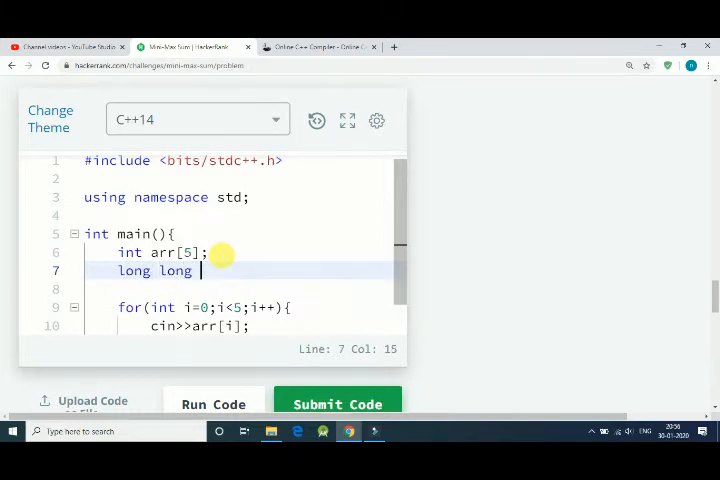
pyautogui.write('int')
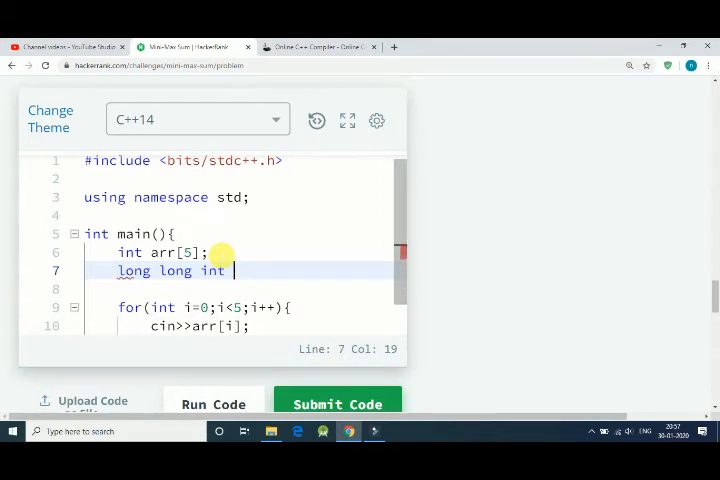
pyautogui.write('t')
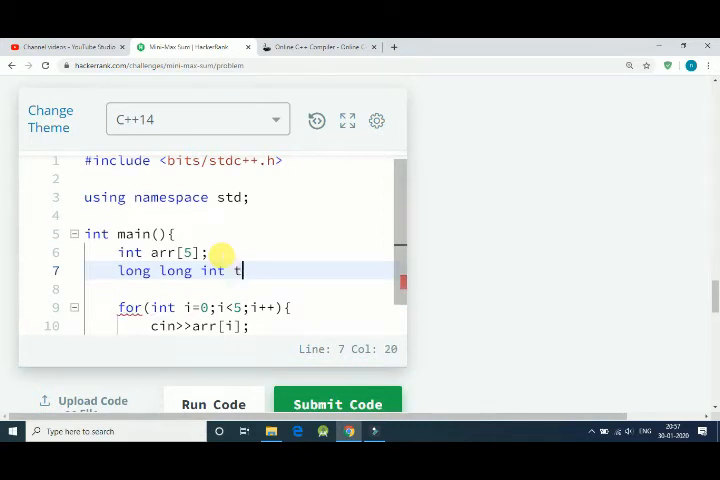
pyautogui.write('otal')
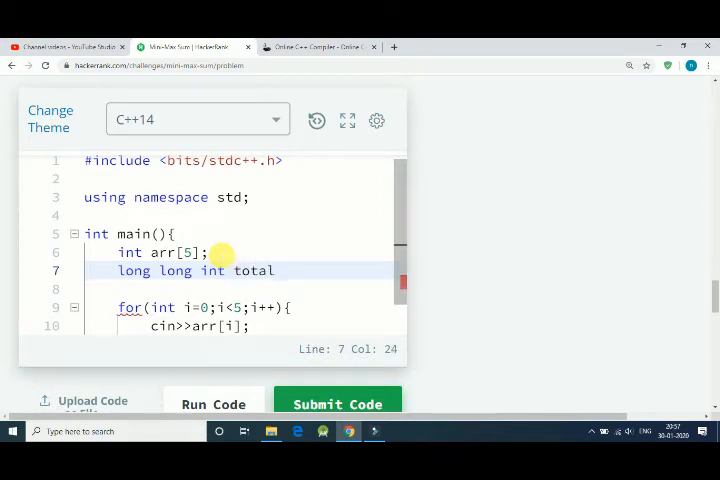
pyautogui.write('=0;')
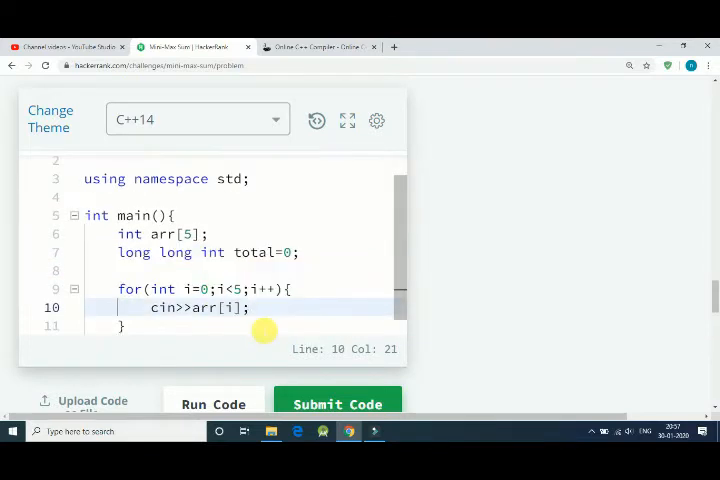
# - Inside the loop, accumulate total=total+arr[i] after reading each element
pyautogui.write('tot')
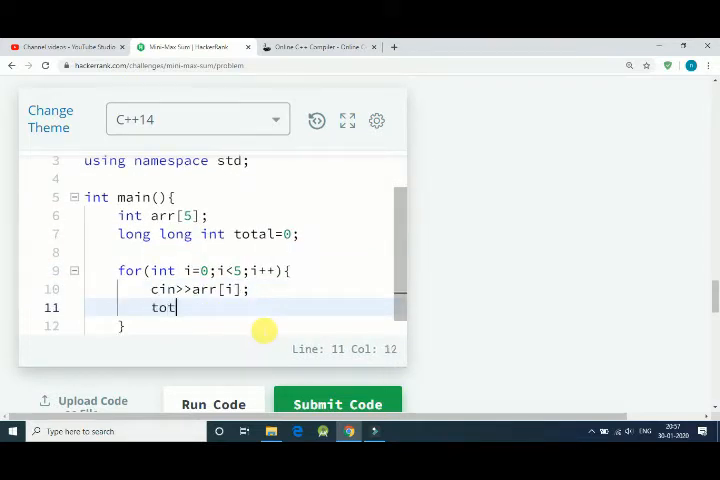
pyautogui.write('al')
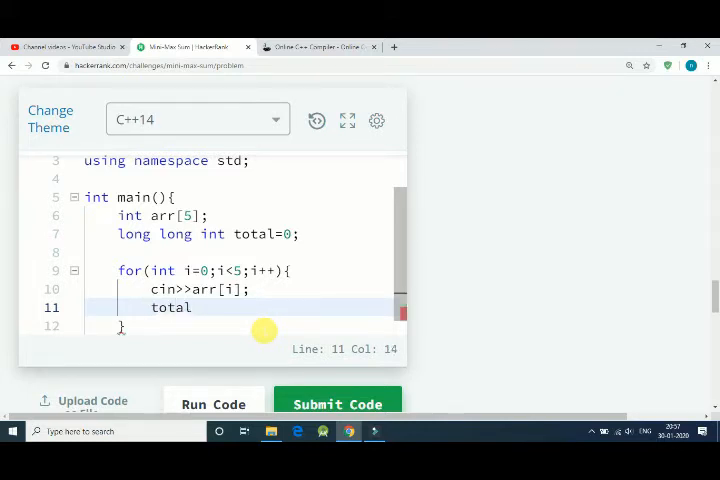
pyautogui.write('=to')
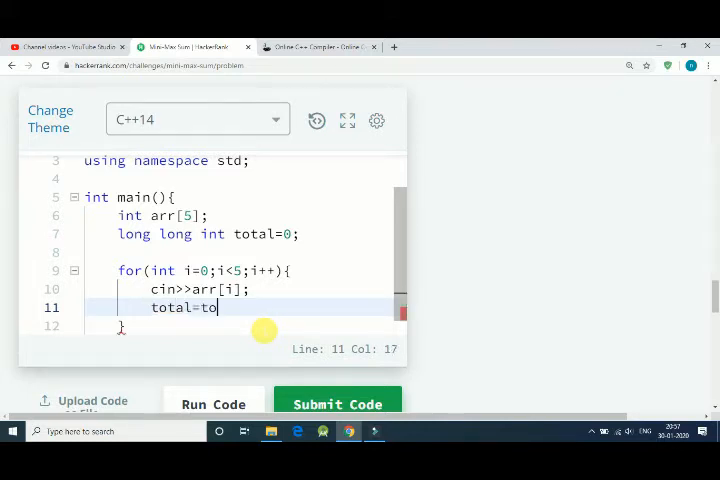
pyautogui.write('tal+')
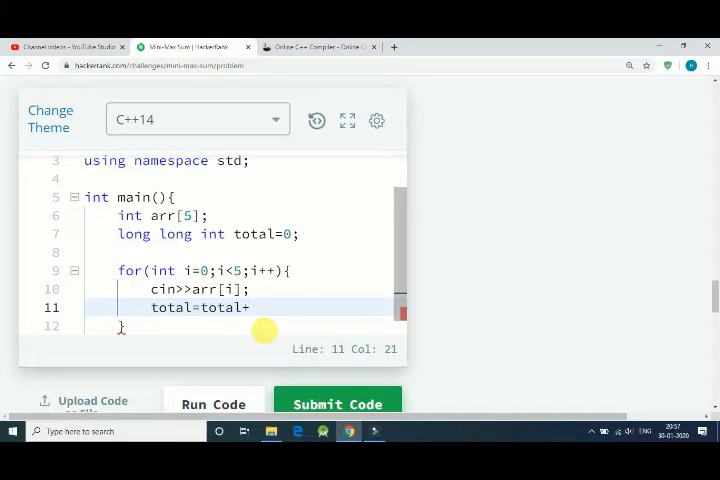
pyautogui.write('arr[i];')
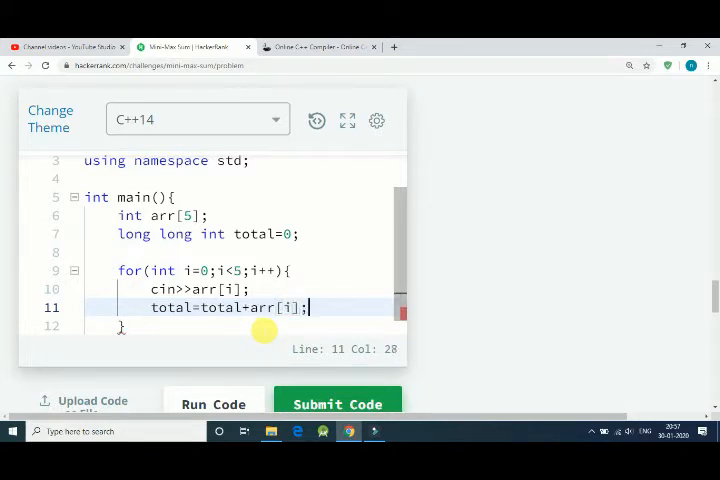
pyautogui.moveTo(244, 308)
pyautogui.write('=')
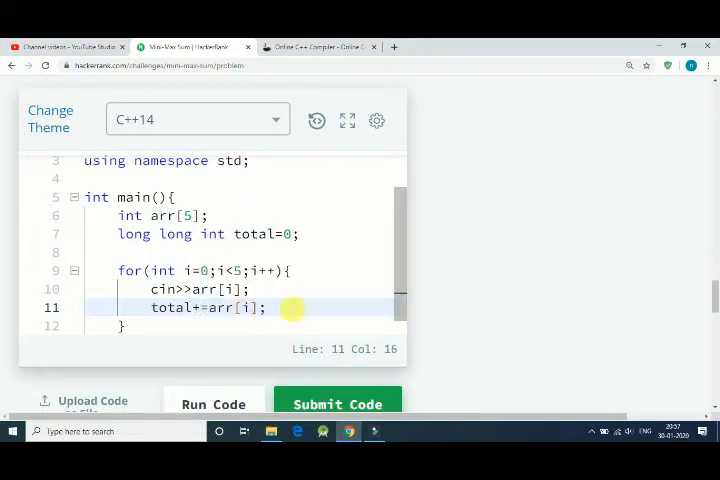
pyautogui.moveTo(168, 322)
pyautogui.write('int')
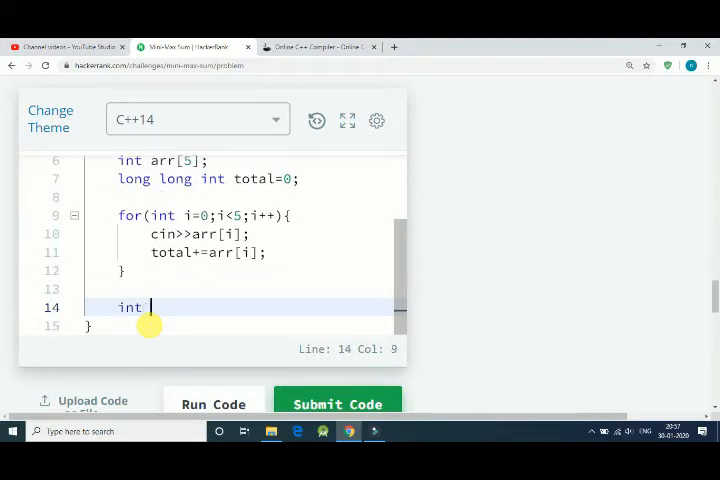
# - Declare int* max and int* min pointers below the loop
pyautogui.write('*')
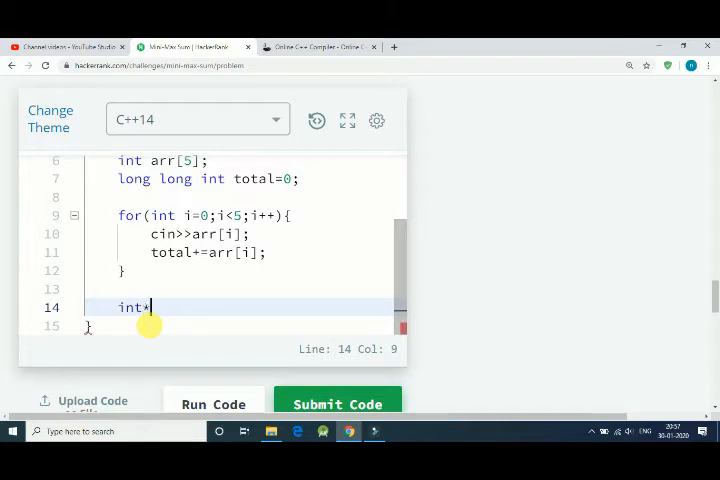
pyautogui.write('max;')
pyautogui.write('i')
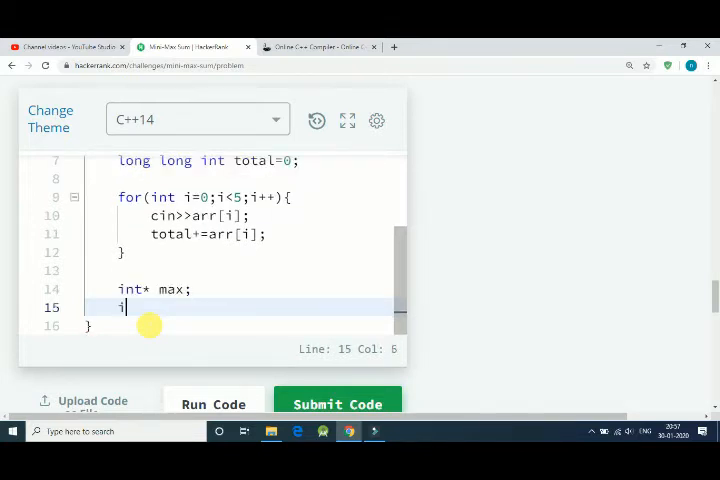
pyautogui.write('nt* mi')
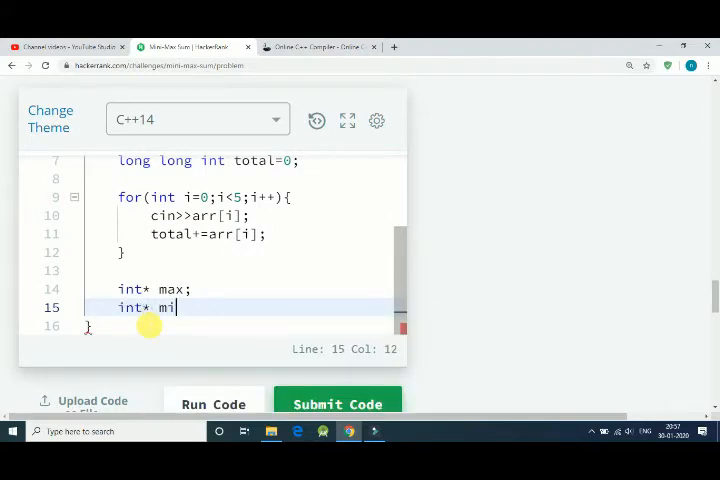
pyautogui.write('n;')
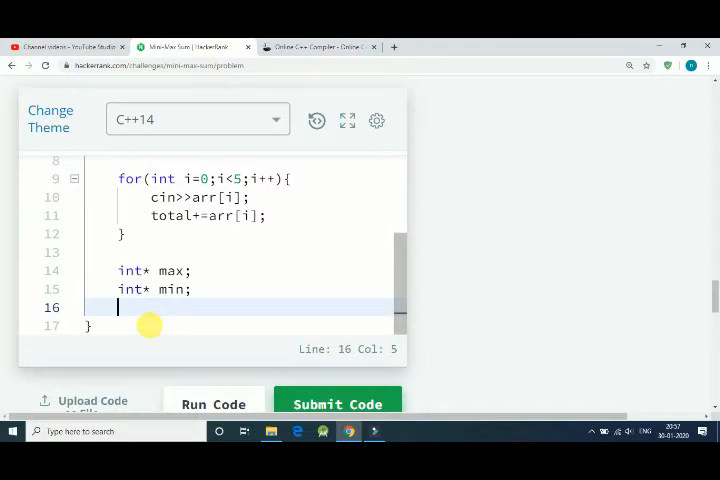
# - Set max=max_element(arr,arr+5)
pyautogui.write('max=')
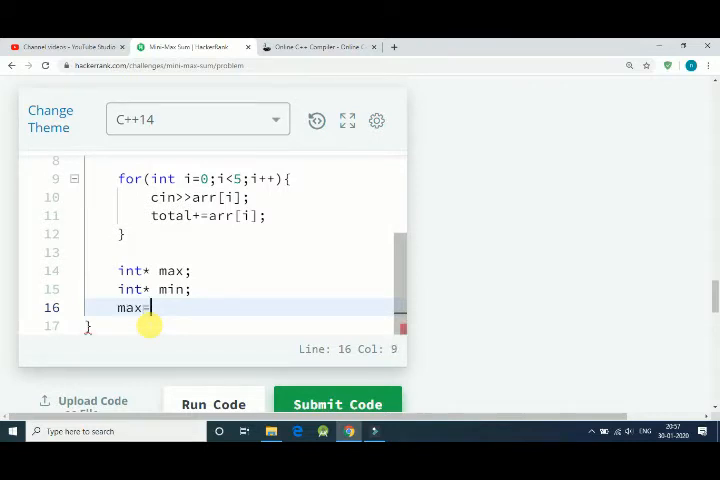
pyautogui.write('=m')
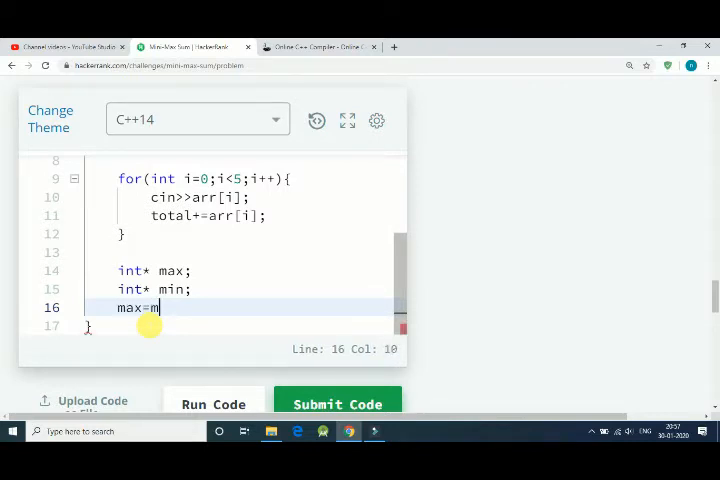
pyautogui.write('ax_')
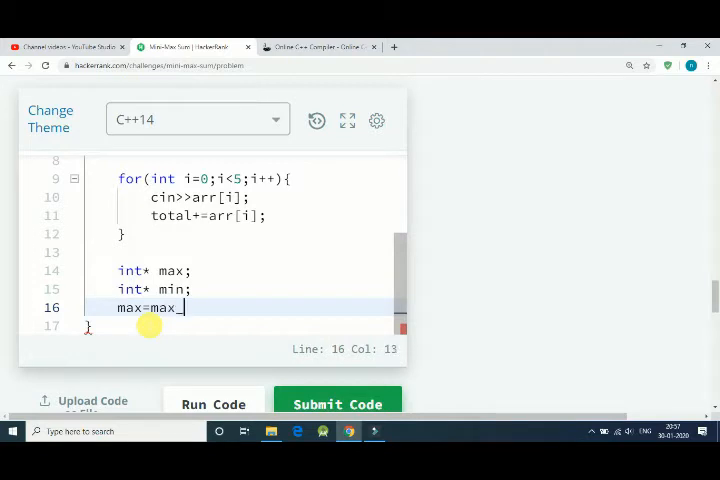
pyautogui.write('_element')
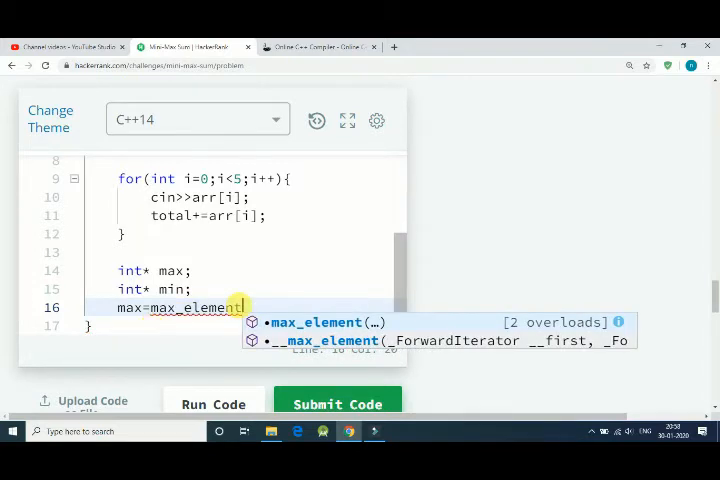
pyautogui.write('(a')
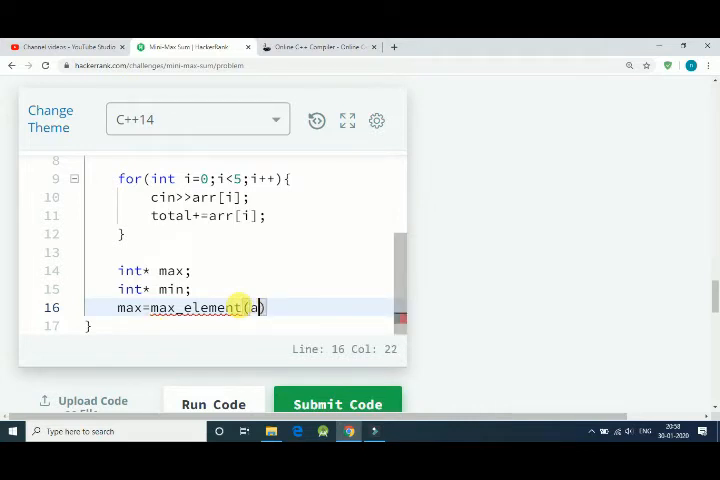
pyautogui.write('rr,ar')
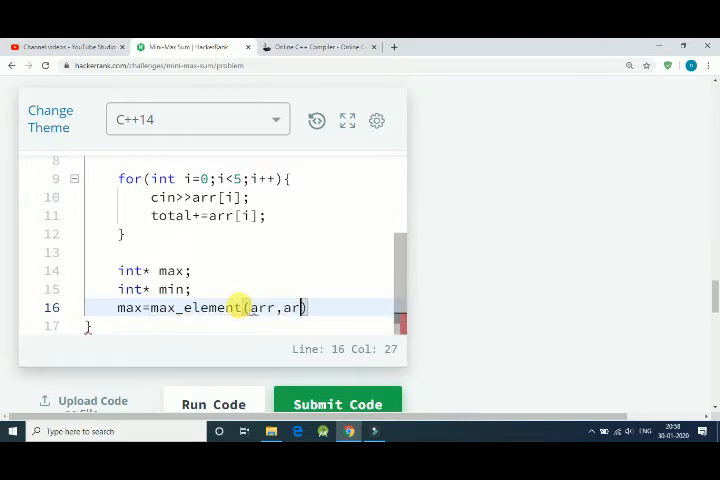
pyautogui.write('r+5')
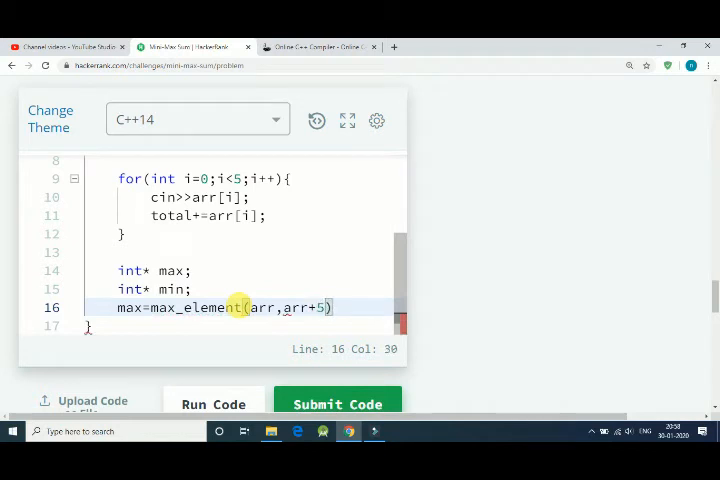
pyautogui.write(';')
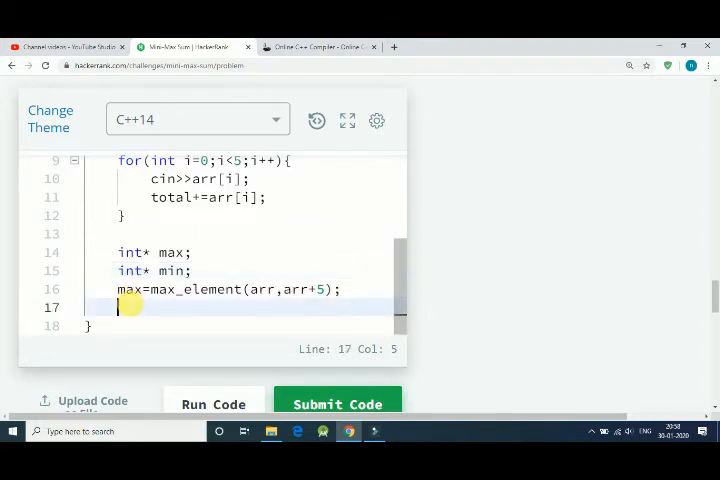
# - Set min=min_element(arr,arr+5)
pyautogui.write('min=')
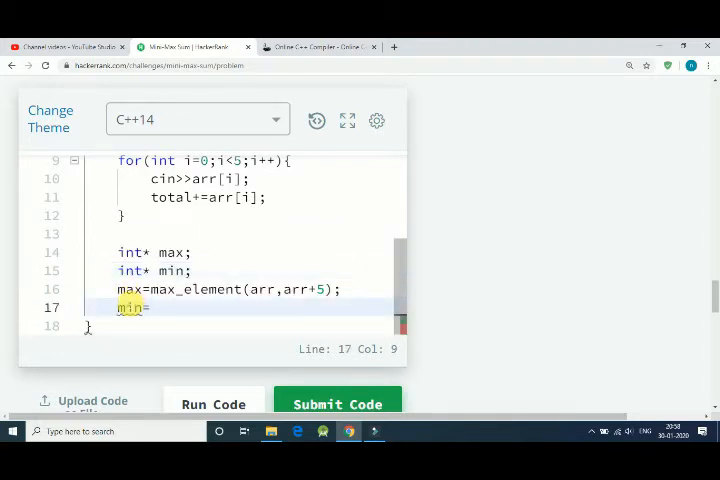
pyautogui.write('min_')
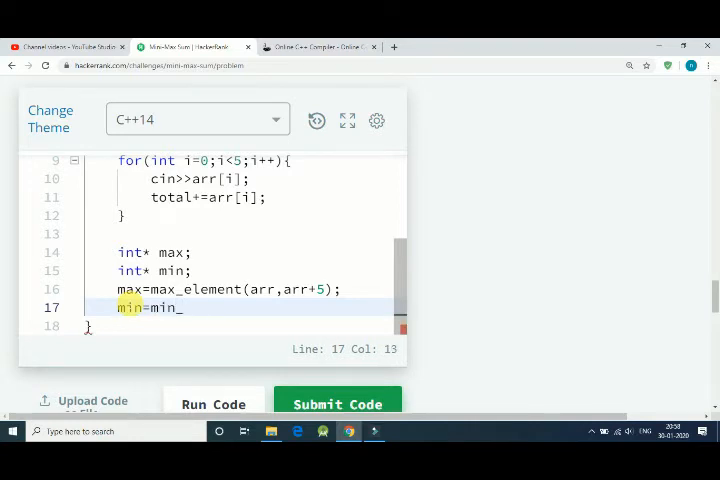
pyautogui.write('element')
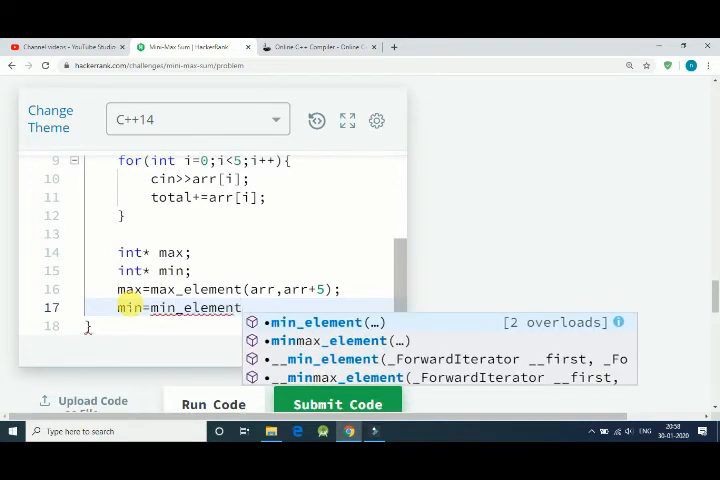
pyautogui.write('(arr')
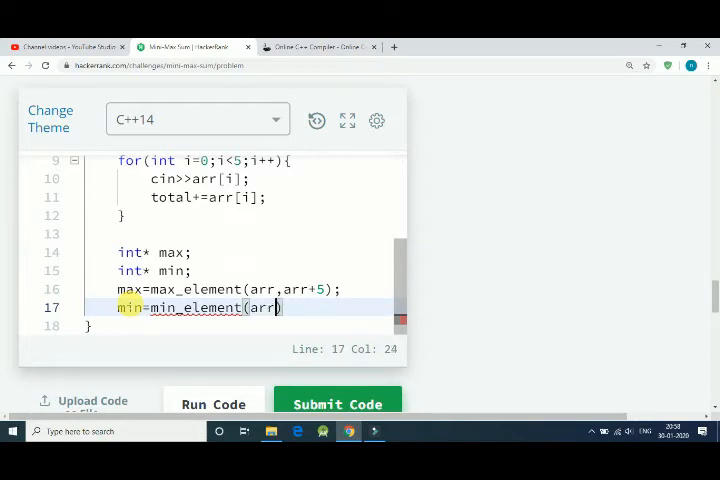
pyautogui.write(',arr+')
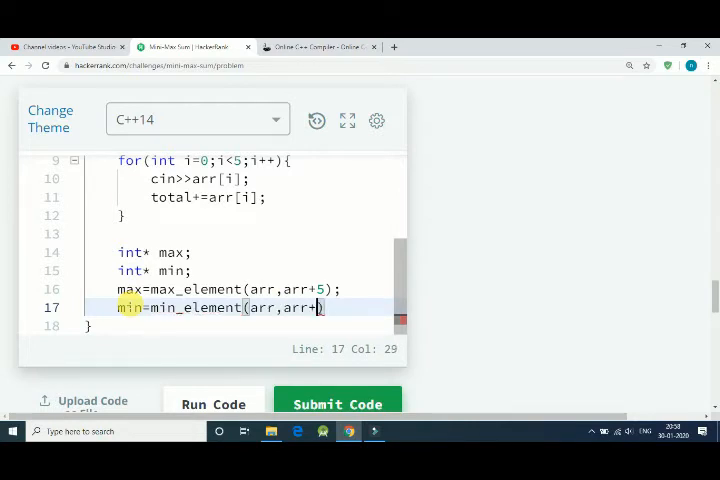
pyautogui.write('5);')
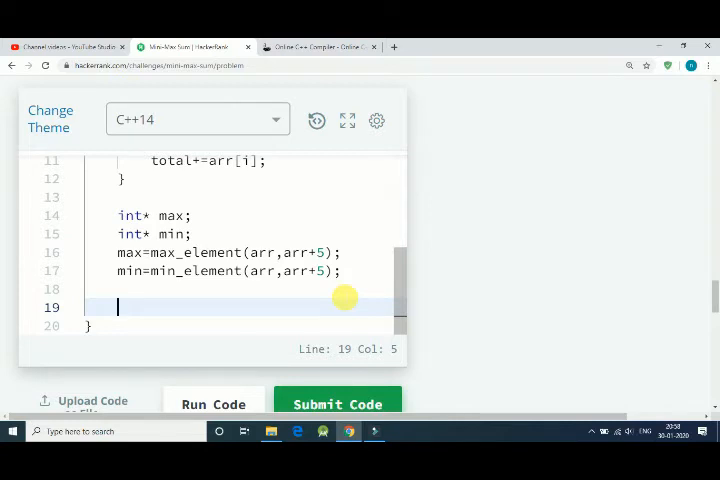
# - Declare long long int maxsum and long long int minsum
pyautogui.write('long')
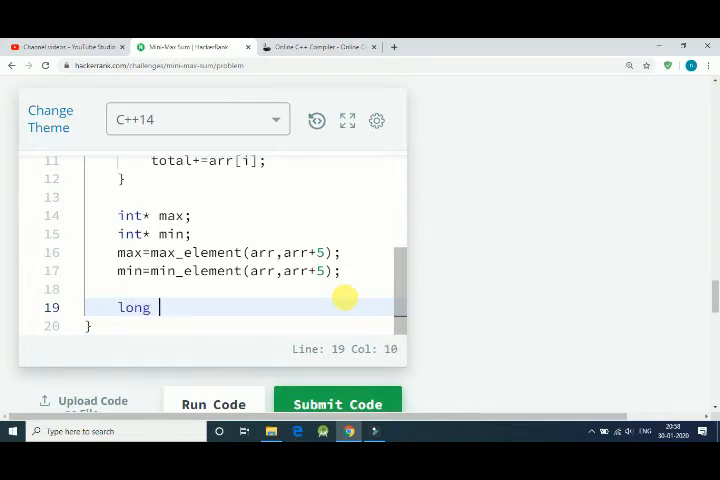
pyautogui.write('long')
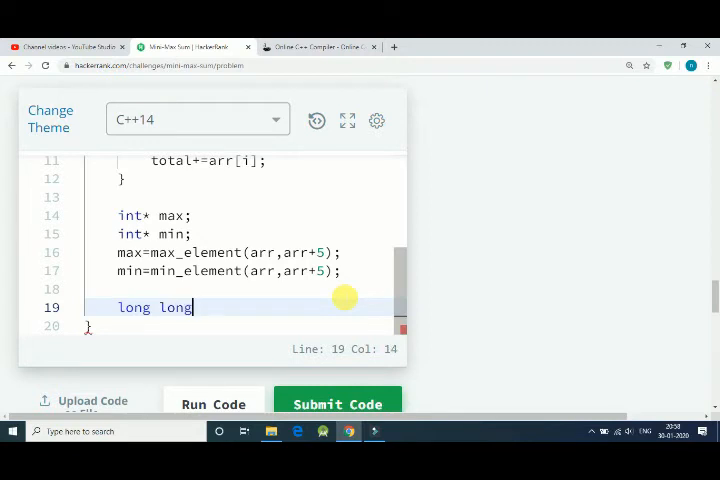
pyautogui.write('int')
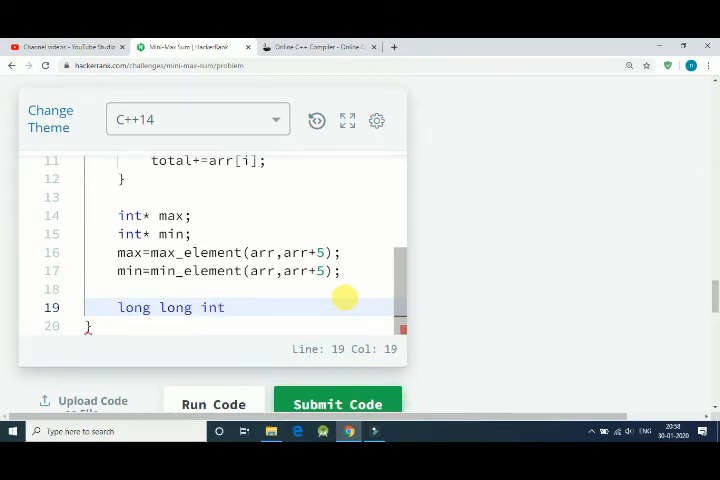
pyautogui.write('ma')
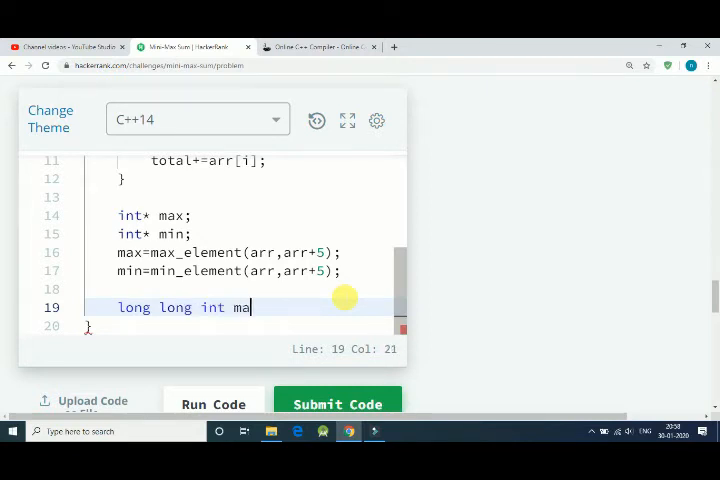
pyautogui.write('xsum;')
pyautogui.write('lon')
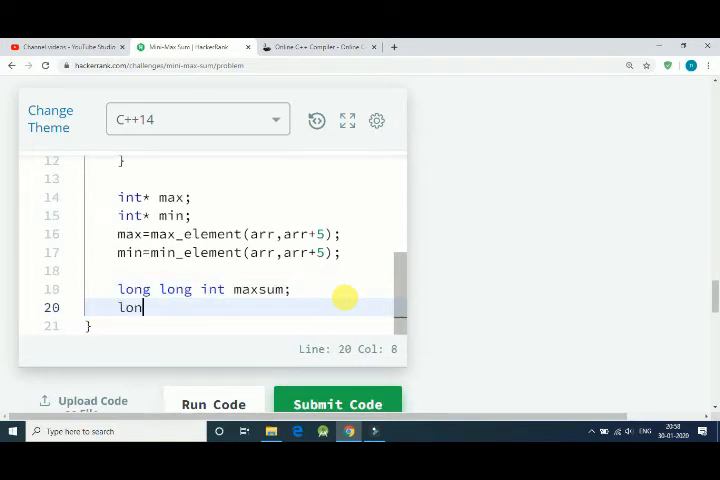
pyautogui.write('g long in')
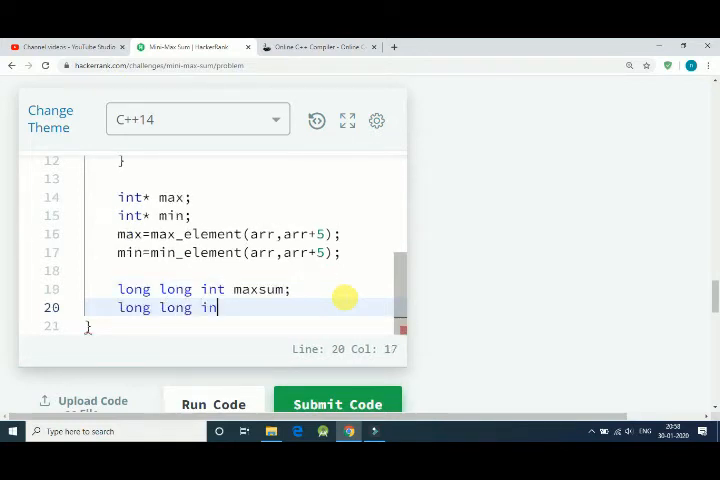
pyautogui.write('t minsum;')
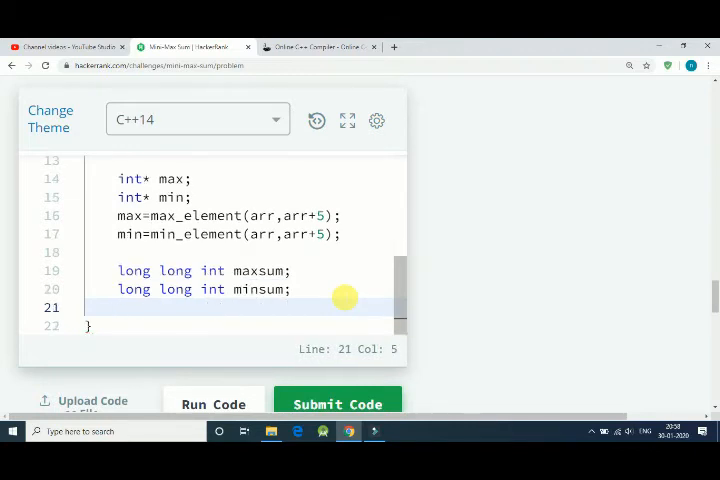
# - Assign maxsum=total-*min and minsum=total-*max
pyautogui.write('maxsum')
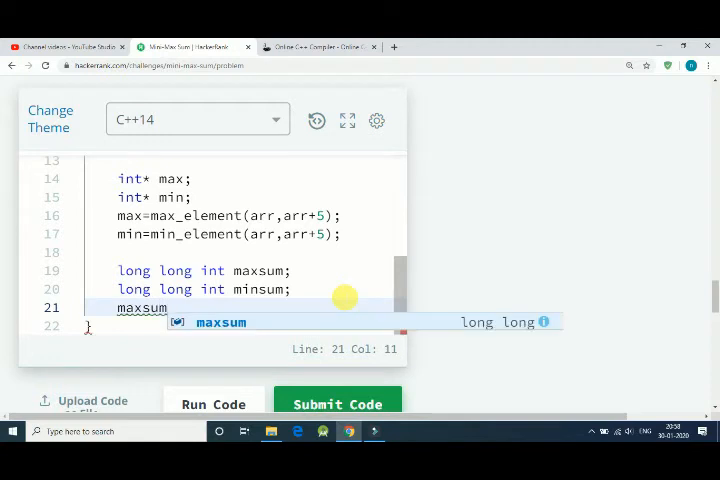
pyautogui.write('=t')
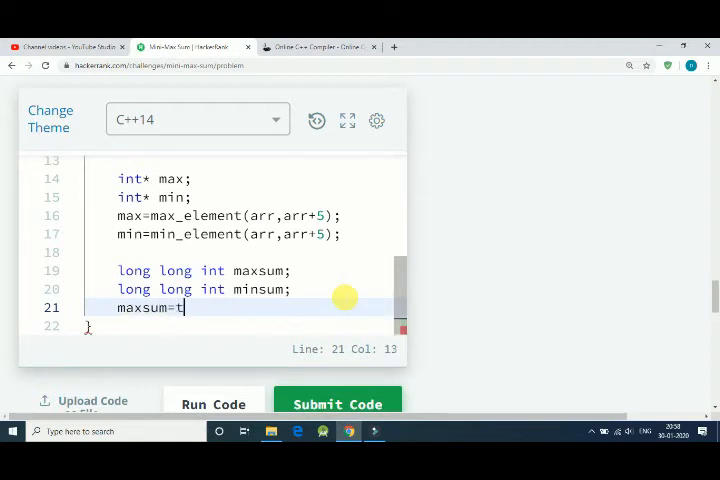
pyautogui.write('otal-*')
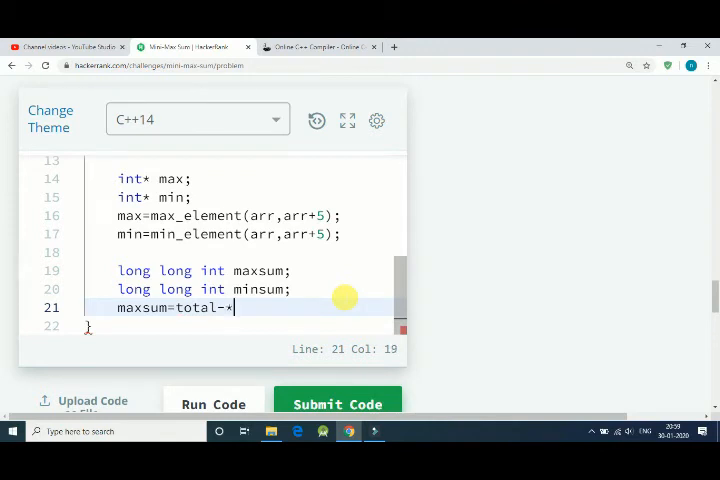
pyautogui.write('min;')
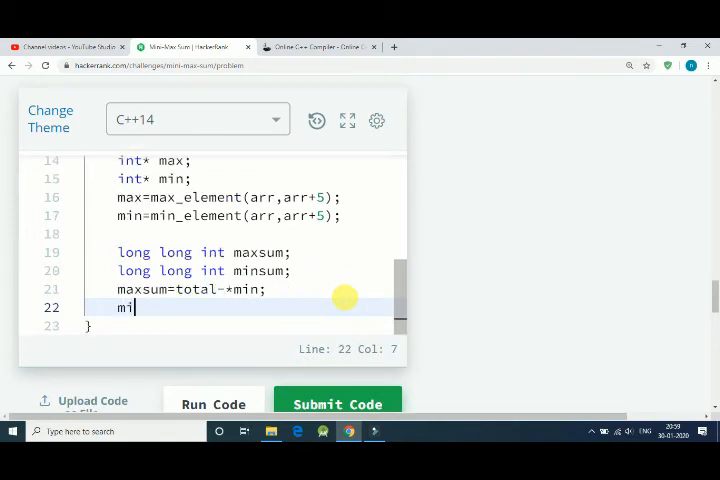
pyautogui.write('nsum')
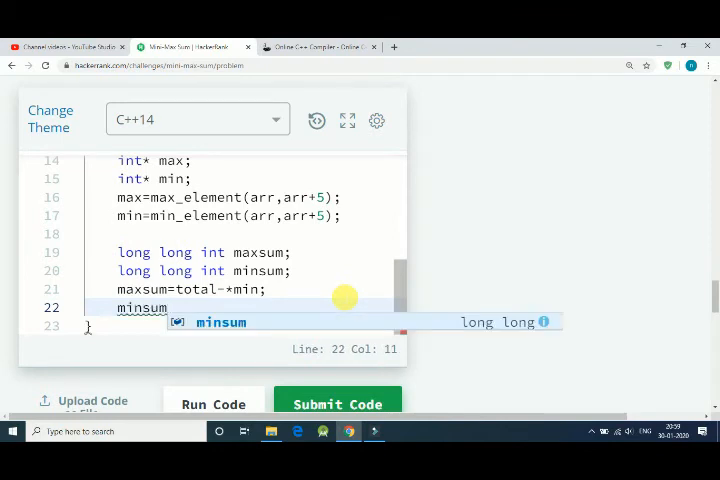
pyautogui.write('=total')
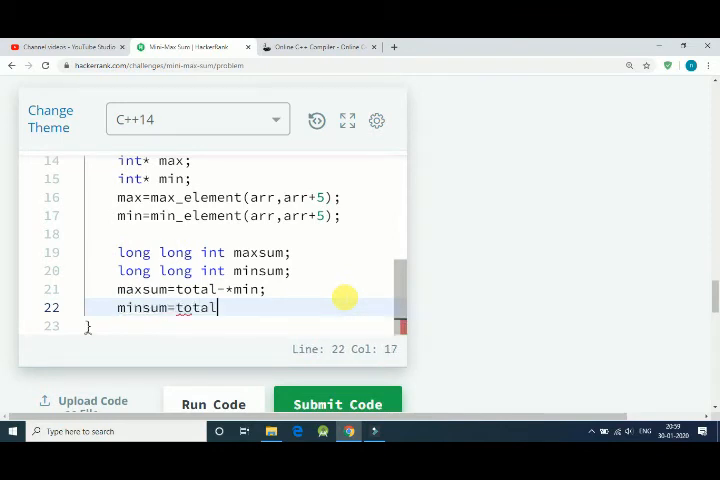
pyautogui.write('-')
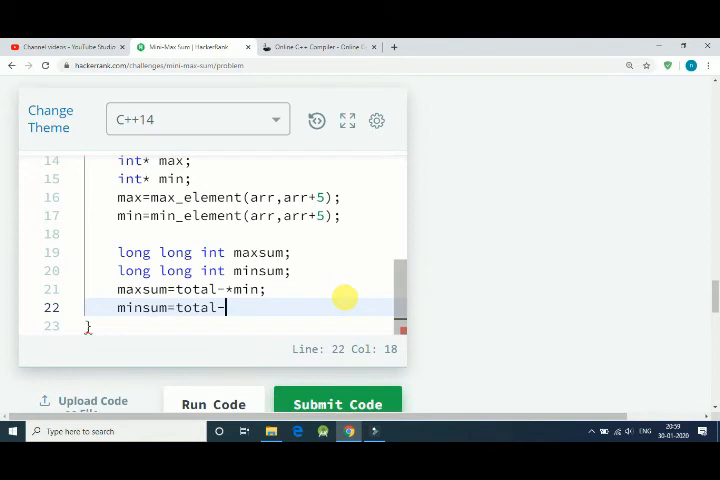
pyautogui.write('*max;')
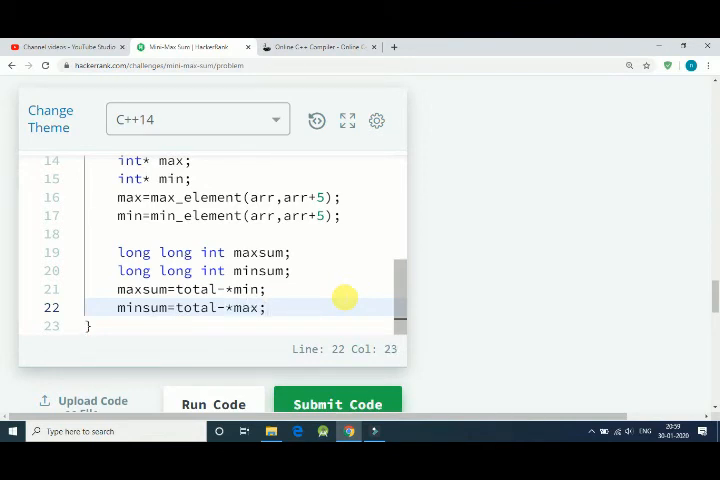
# - Write cout<<minsum<<" "<<maxsum<<endl; to print the two sums
pyautogui.write('cou')
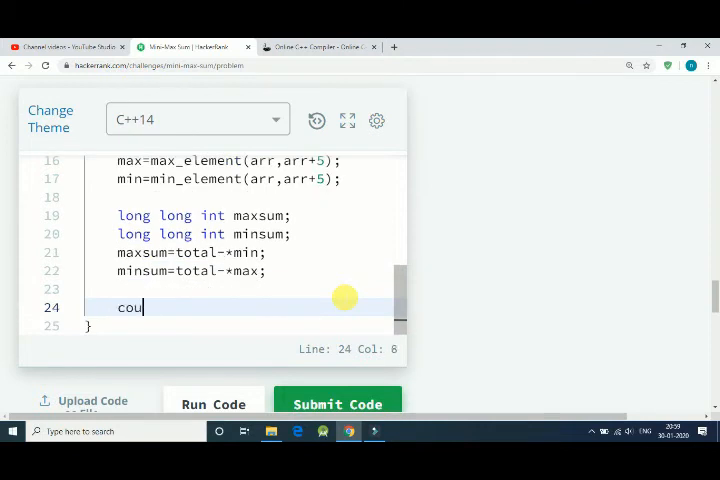
pyautogui.write('t<<')
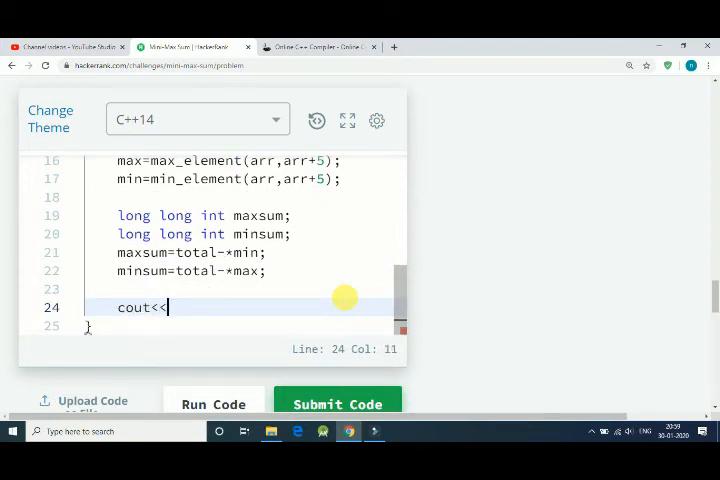
pyautogui.write('m')
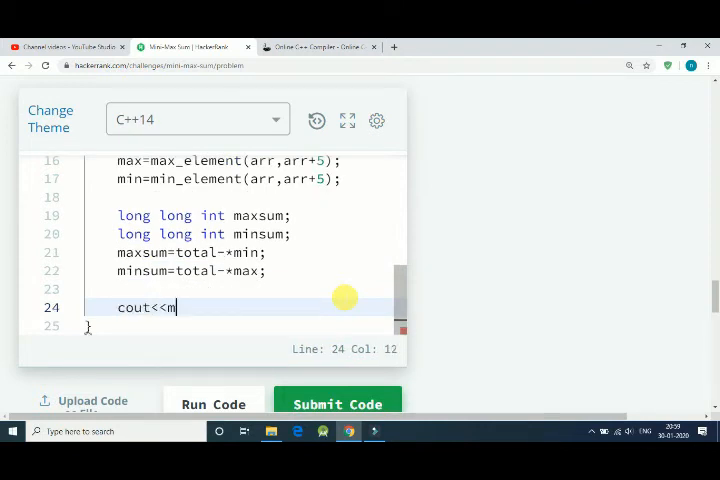
pyautogui.write('insum')
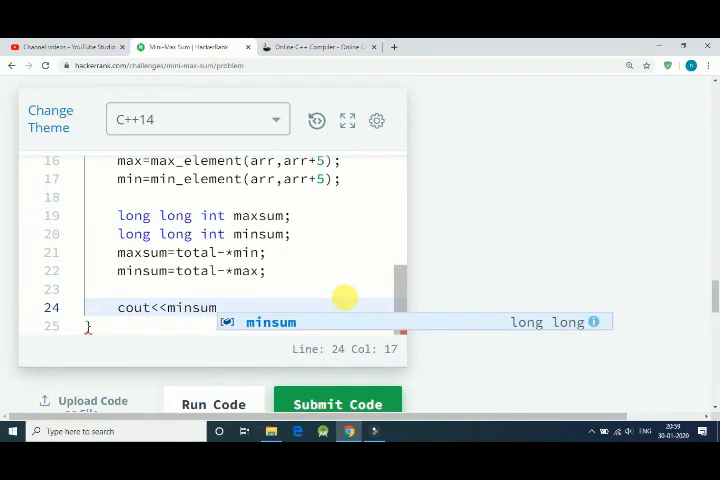
pyautogui.write('<<"')
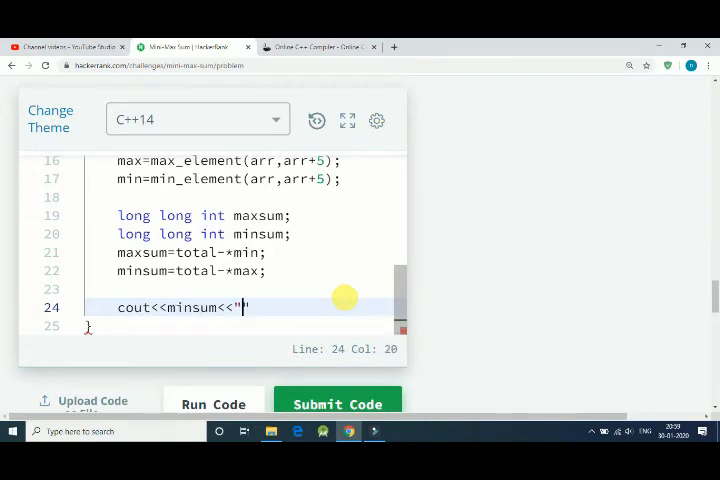
pyautogui.write('" "')
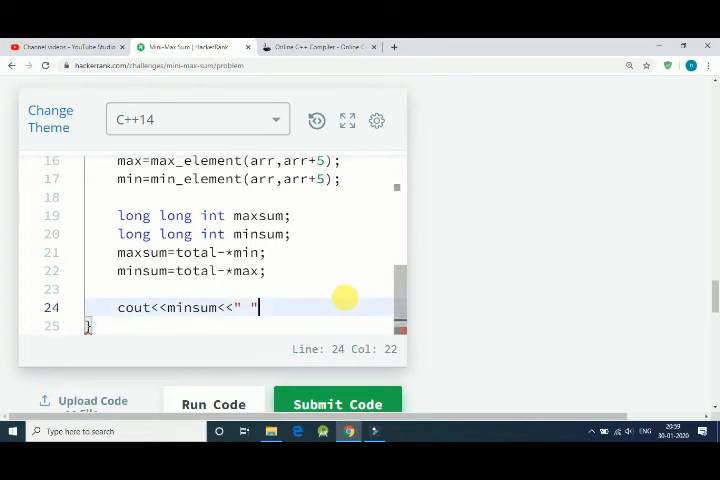
pyautogui.write('<<max')
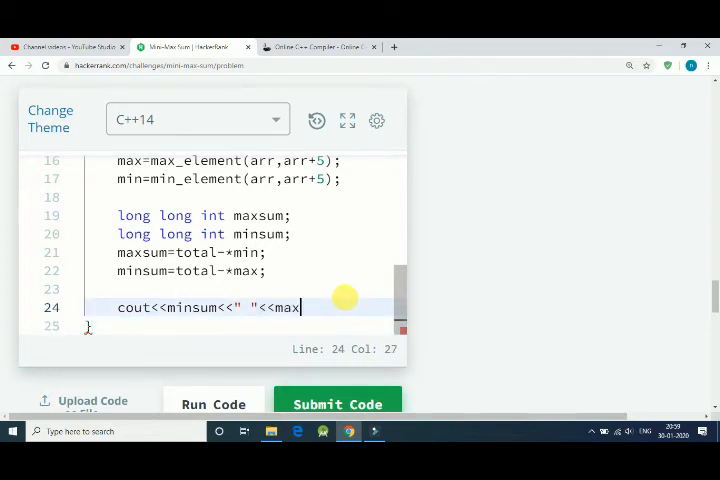
pyautogui.write('sum<<')
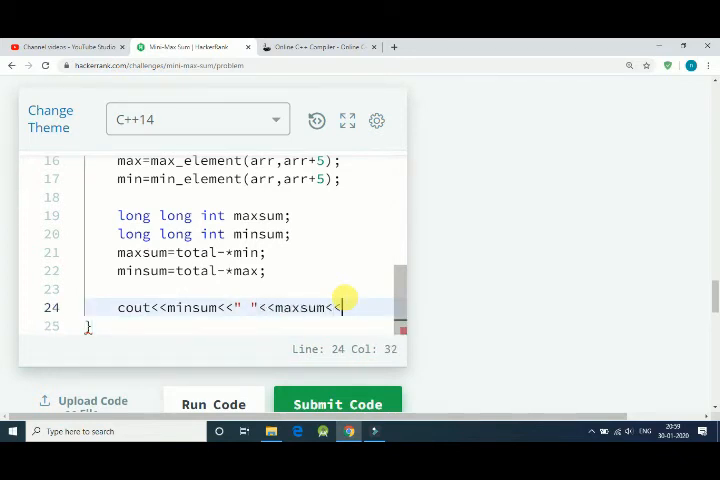
pyautogui.write('endl;')
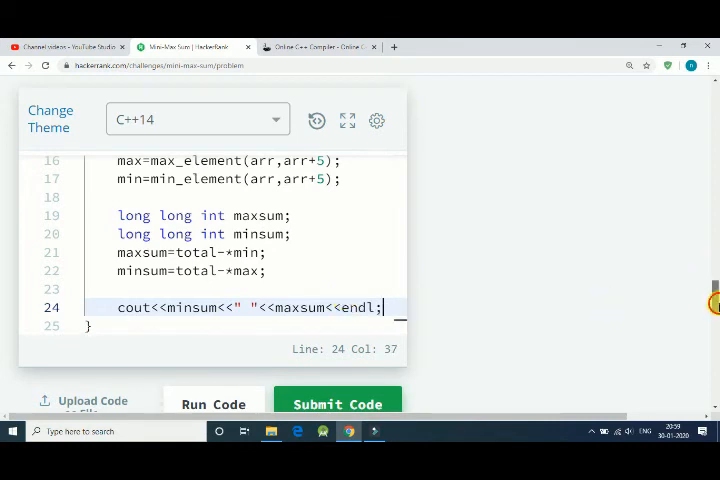
pyautogui.scroll(-3)
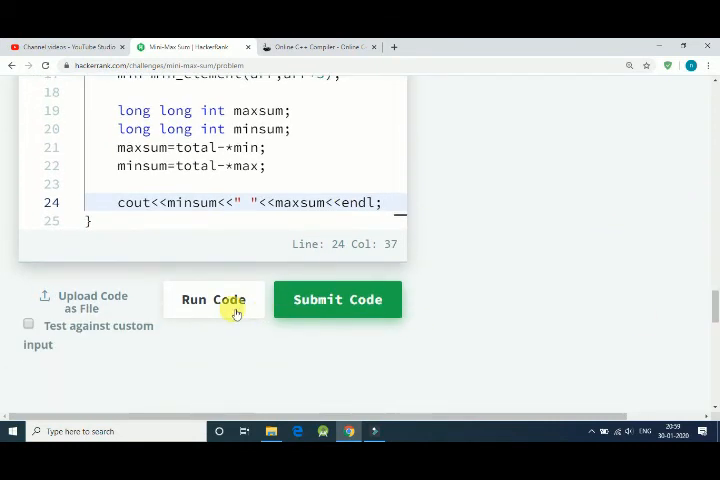
# - Run the code and check both sample cases pass with output 10 14
pyautogui.click(212, 300)
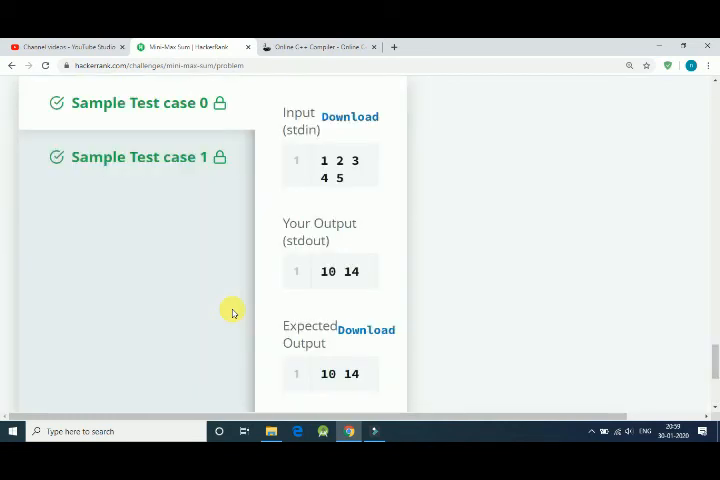
pyautogui.scroll(-3)
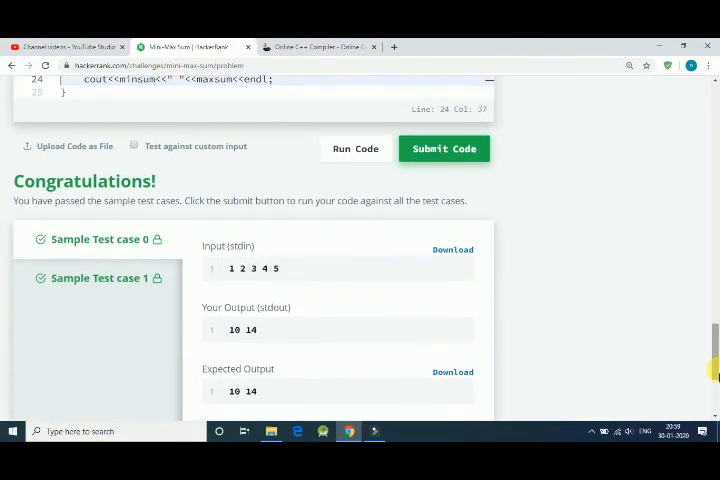
pyautogui.scroll(-3)
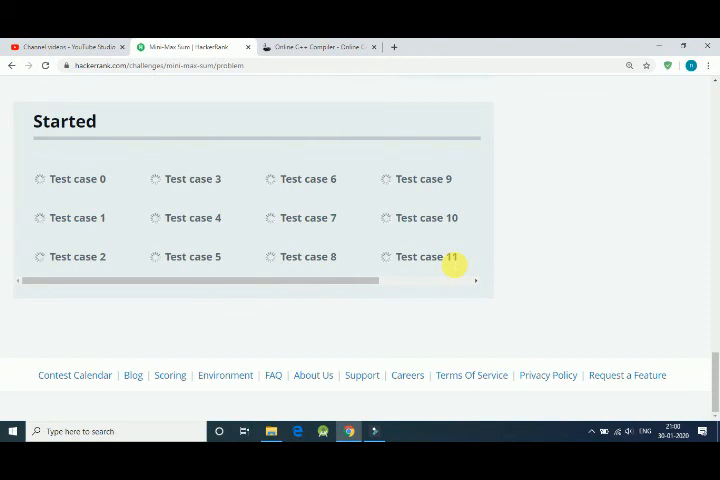
# - Submit the code and scroll through the passed test cases, earning 10 points
pyautogui.click(444, 84)
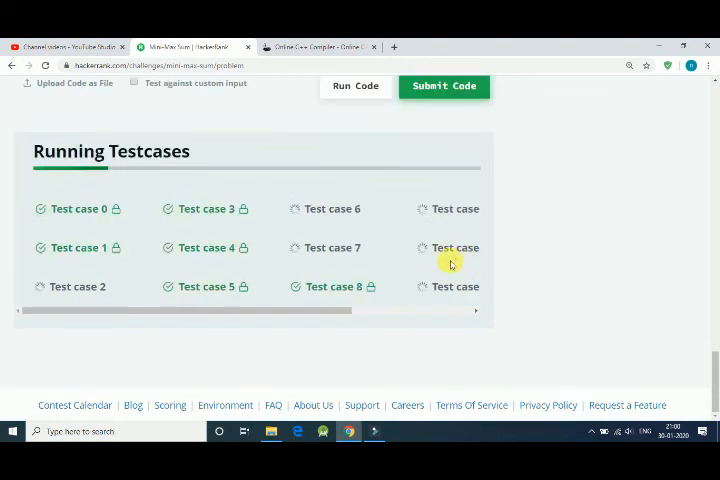
pyautogui.click(444, 84)
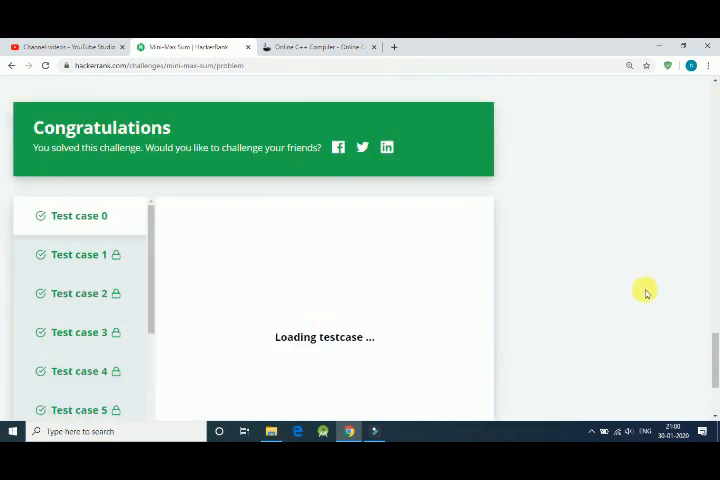
pyautogui.scroll(-3)
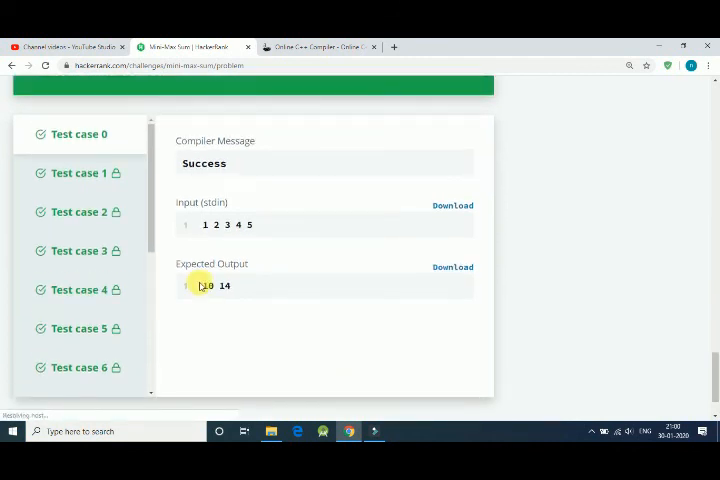
pyautogui.scroll(-3)
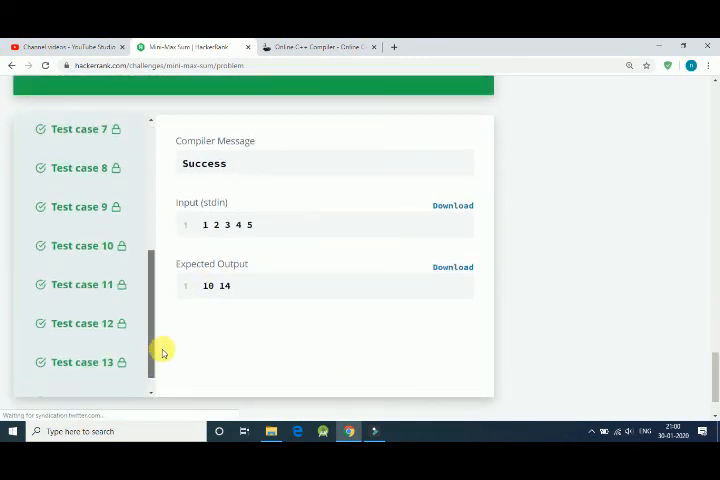
pyautogui.scroll(-3)
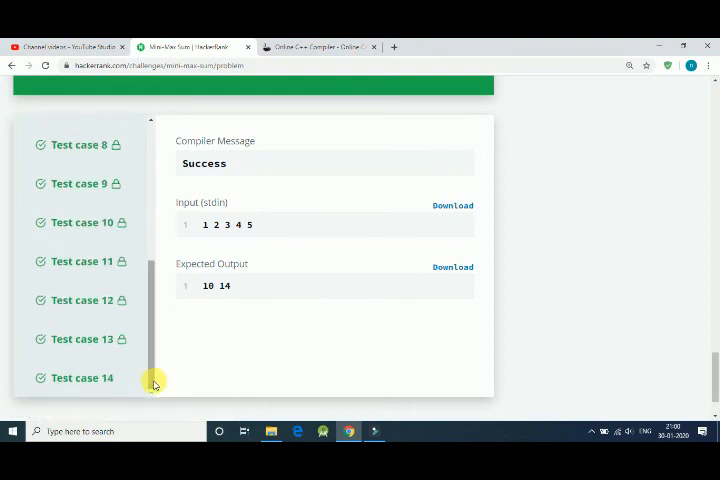
pyautogui.scroll(3)
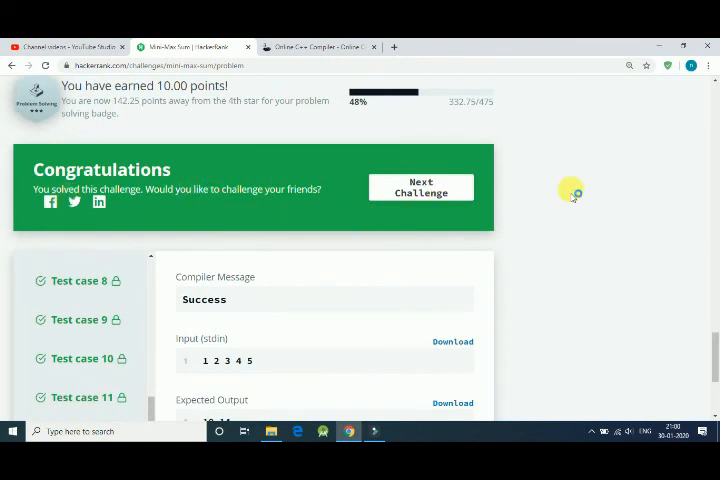
pyautogui.moveTo(572, 192)
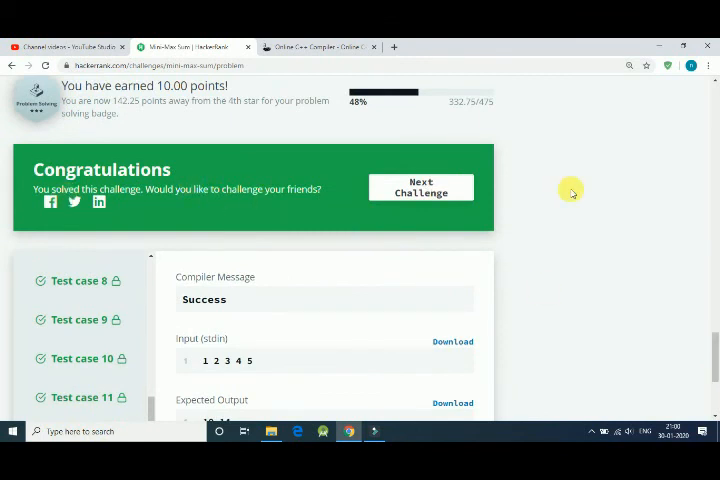